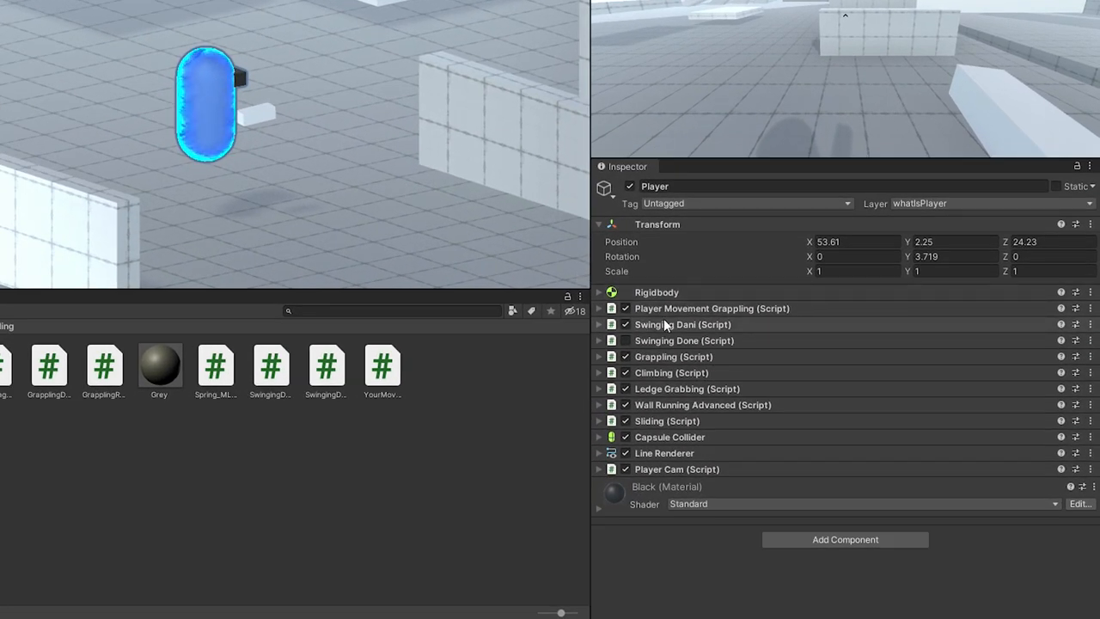
Open the PlayerMovementGrappling script from the Player Inspector in Visual Studio
{"action": "left_click", "coordinate": [599, 324]}
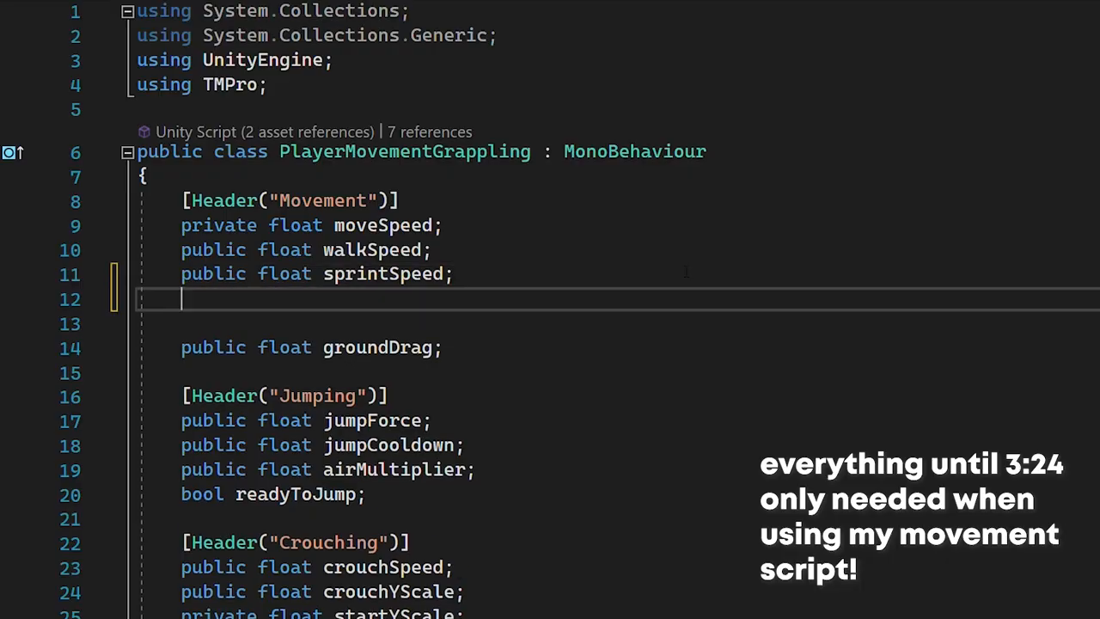
Add a public swinging bool and set pm.swinging in StartSwing and StopSwing
{"action": "type", "text": "public float swingSpeed;"}
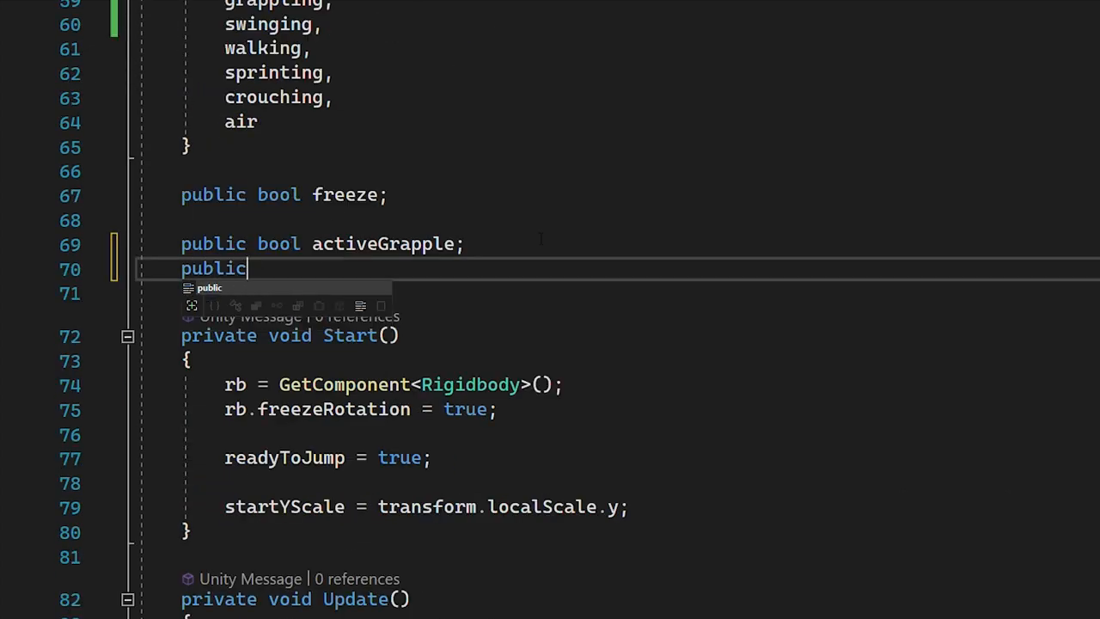
{"action": "type", "text": "bool swinging;"}
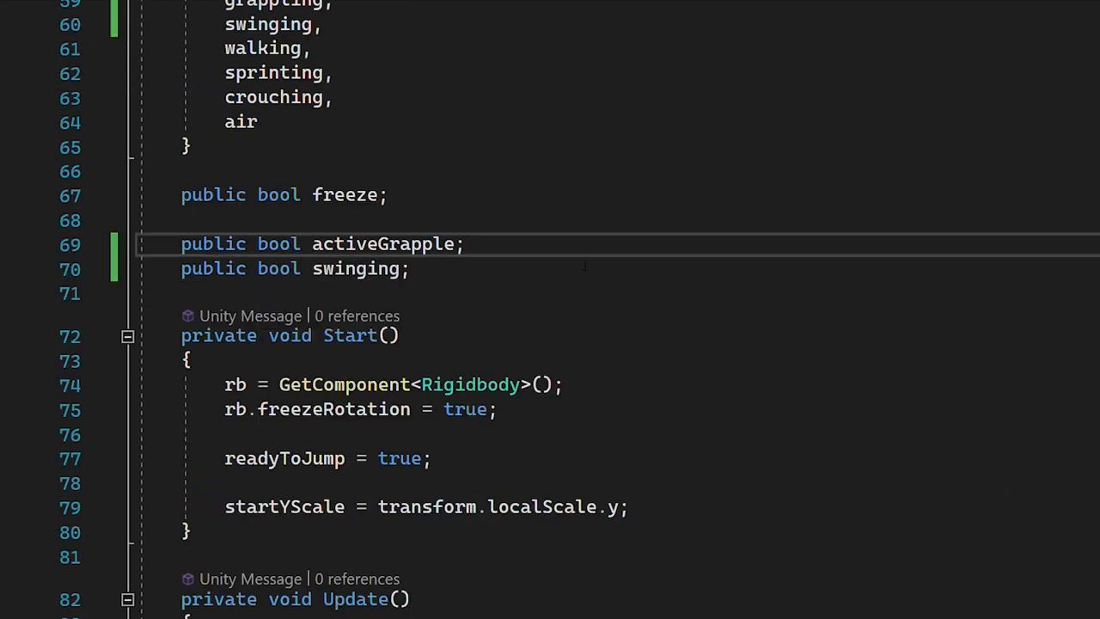
{"action": "scroll", "scroll_direction": "down", "scroll_amount": 3}
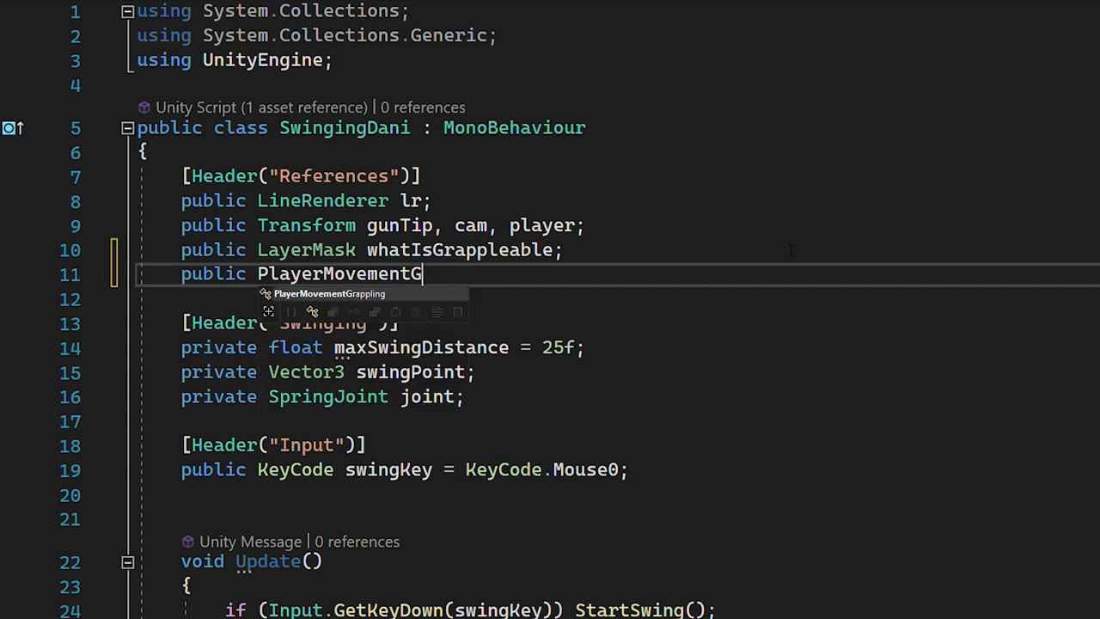
{"action": "scroll", "scroll_direction": "down", "scroll_amount": 3}
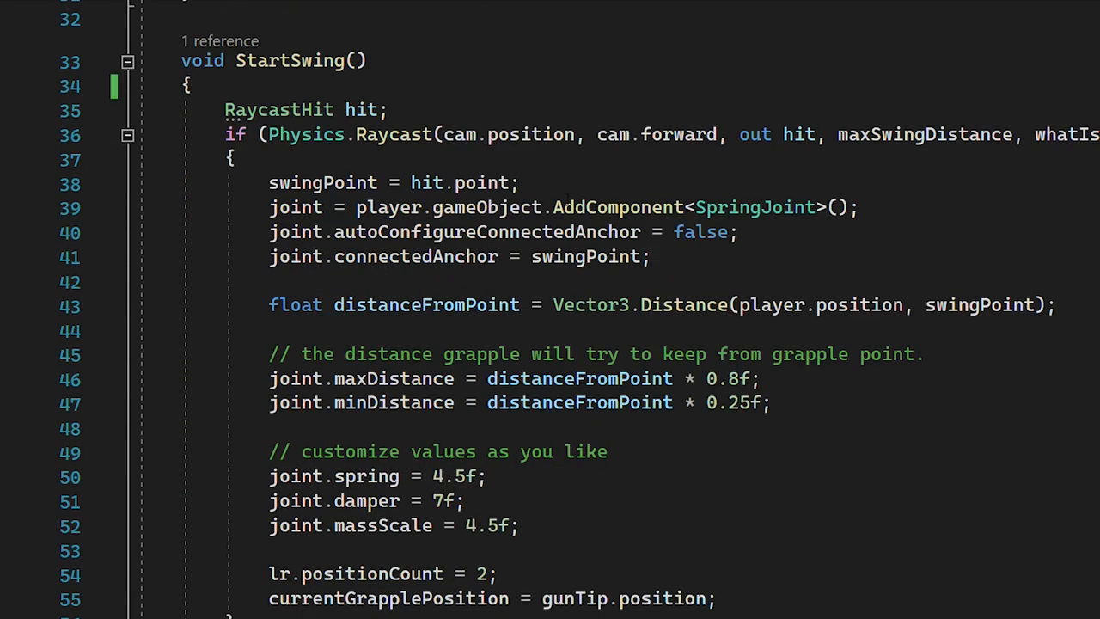
{"action": "type", "text": "pm.swinging"}
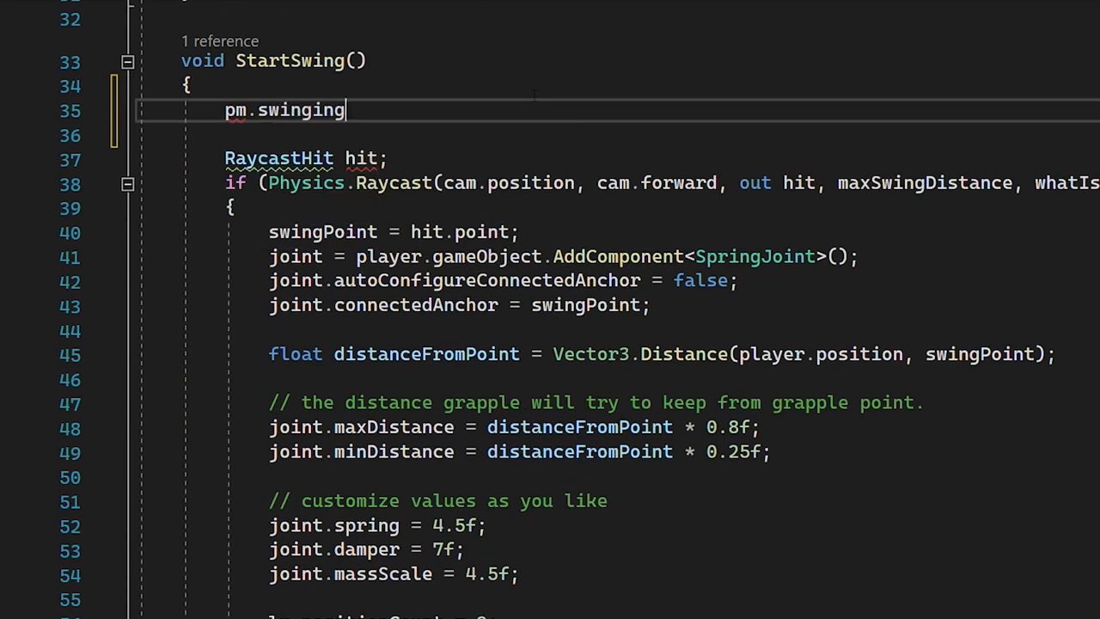
{"action": "scroll", "scroll_direction": "down", "scroll_amount": 3}
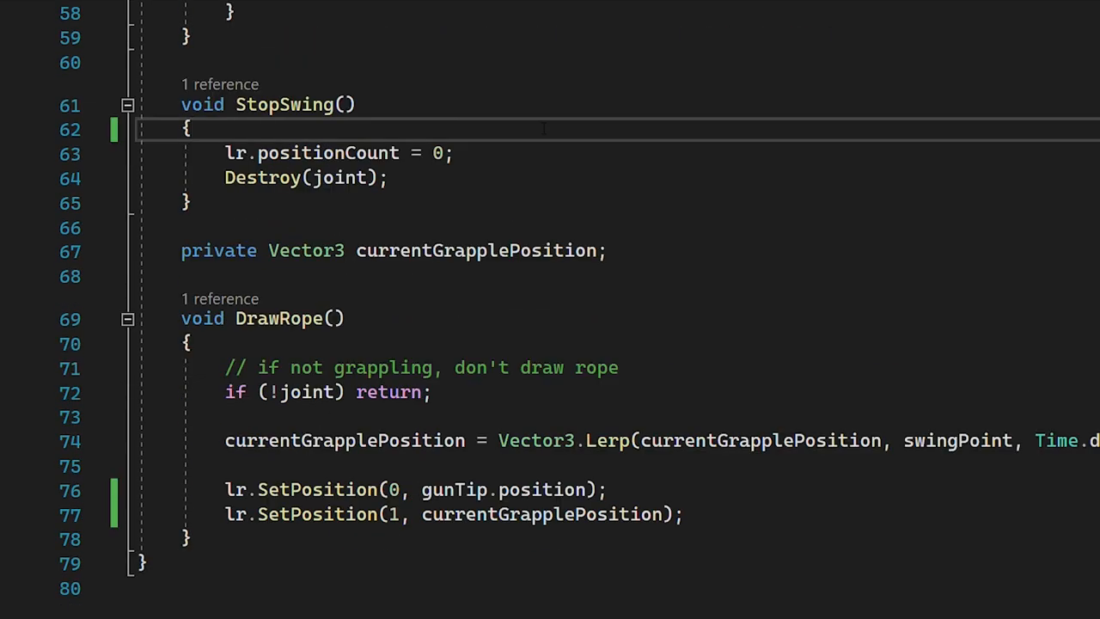
{"action": "type", "text": "pm.swinging = false;"}
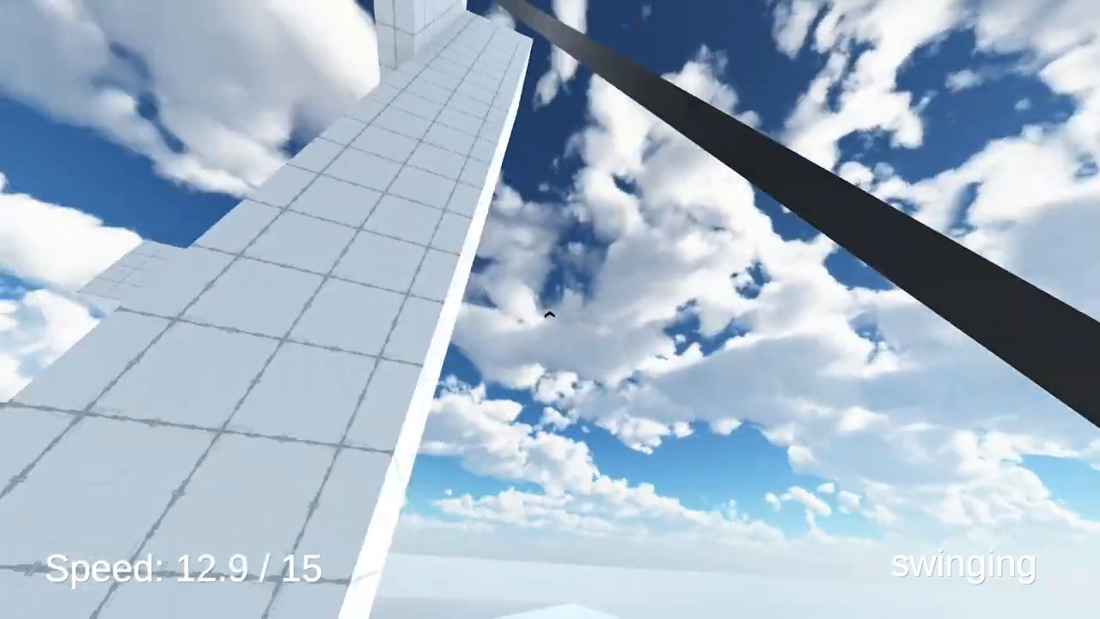
Add 'if (swinging) return;' at the start of MovePlayer
{"action": "type", "text": "if"}
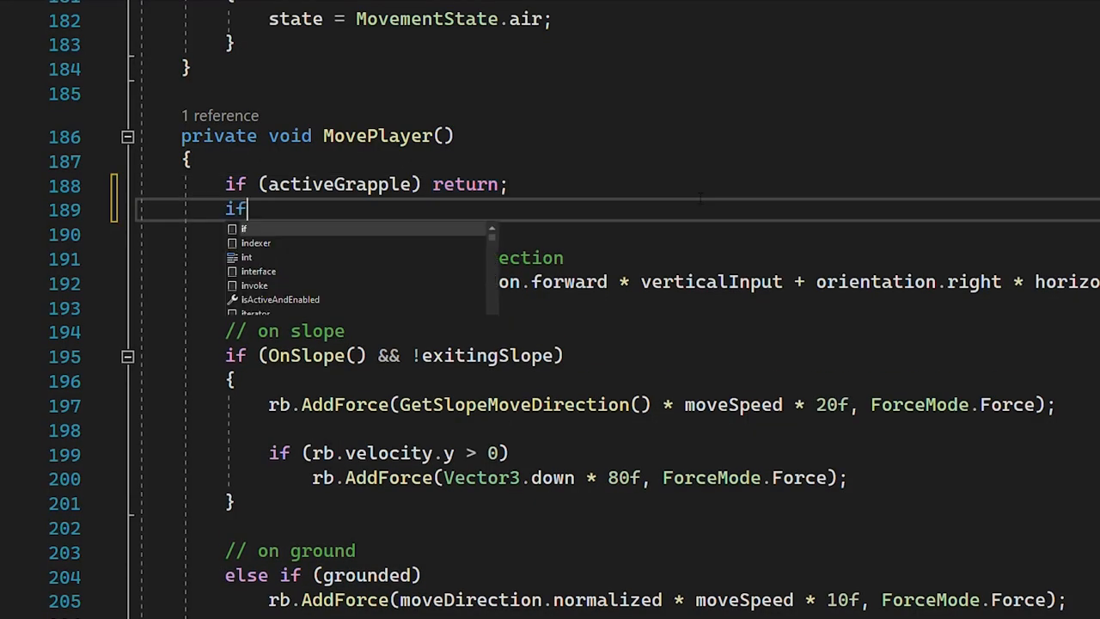
{"action": "type", "text": "(swinging) retu"}
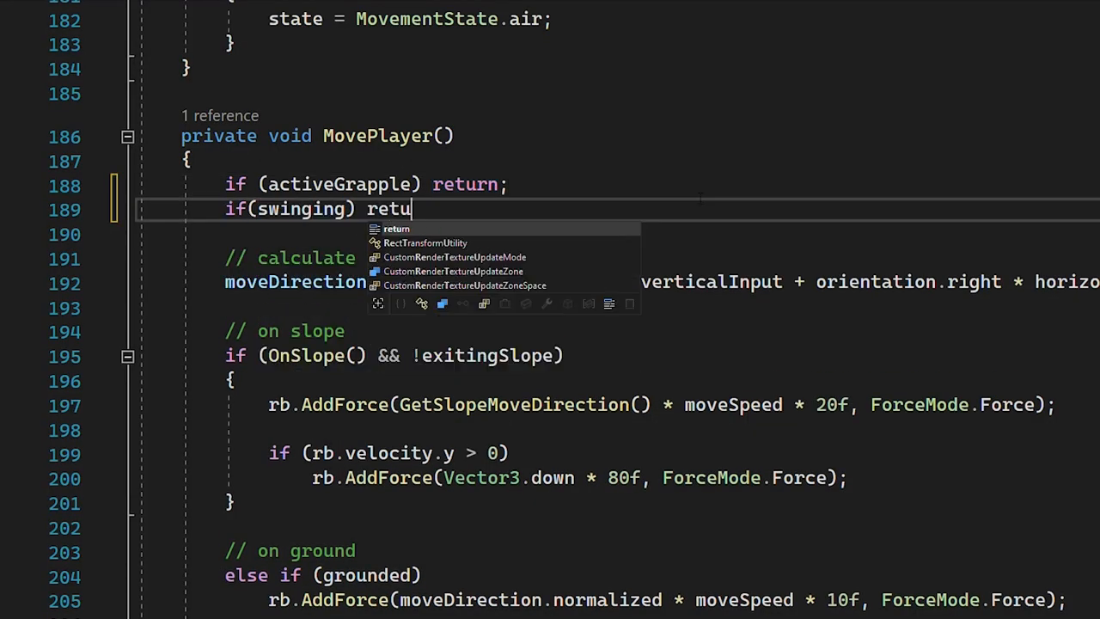
{"action": "key", "text": "Tab"}
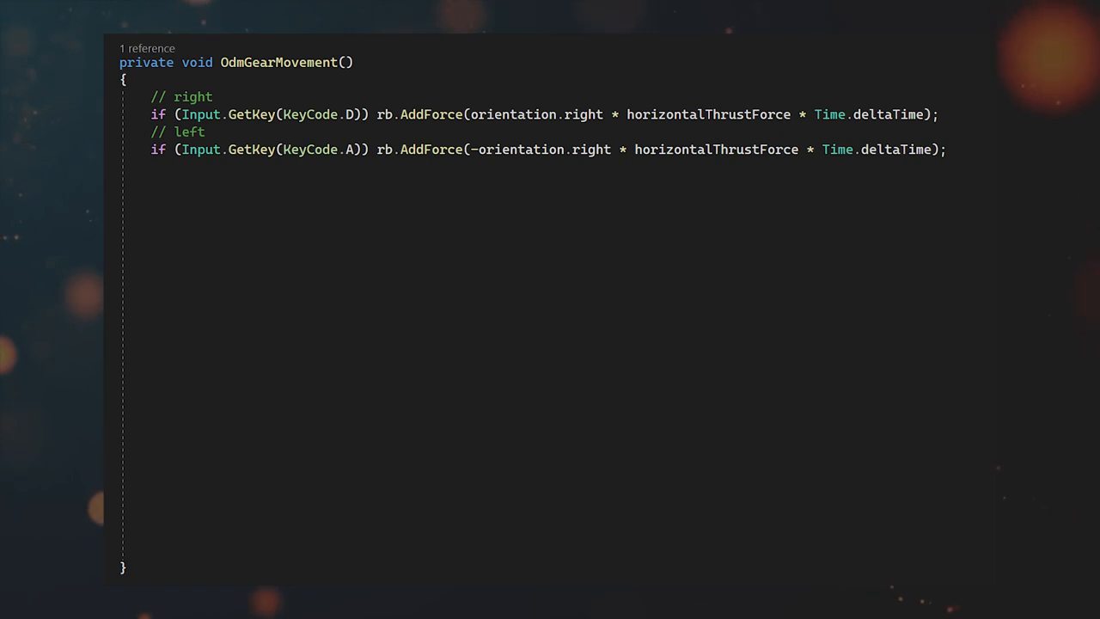
Add forward thrust and compute distanceFromPoint to the swing point for cable shortening
{"action": "type", "text": "// forward"}
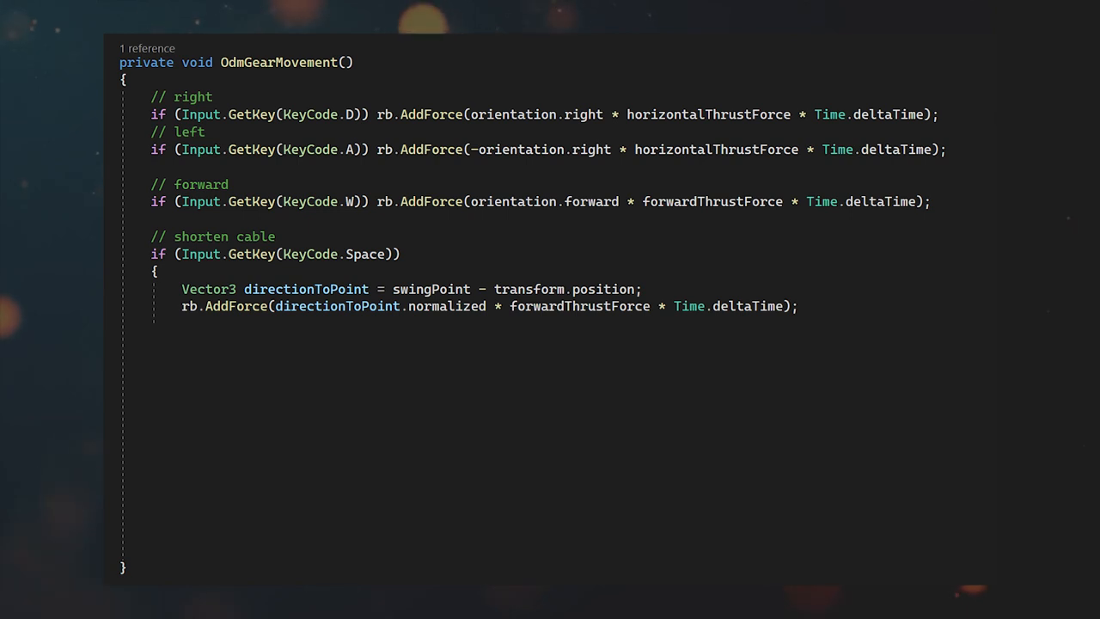
{"action": "type", "text": "float distanceFromPoint = Vector3.Distance(transform.position, swingPoint);"}
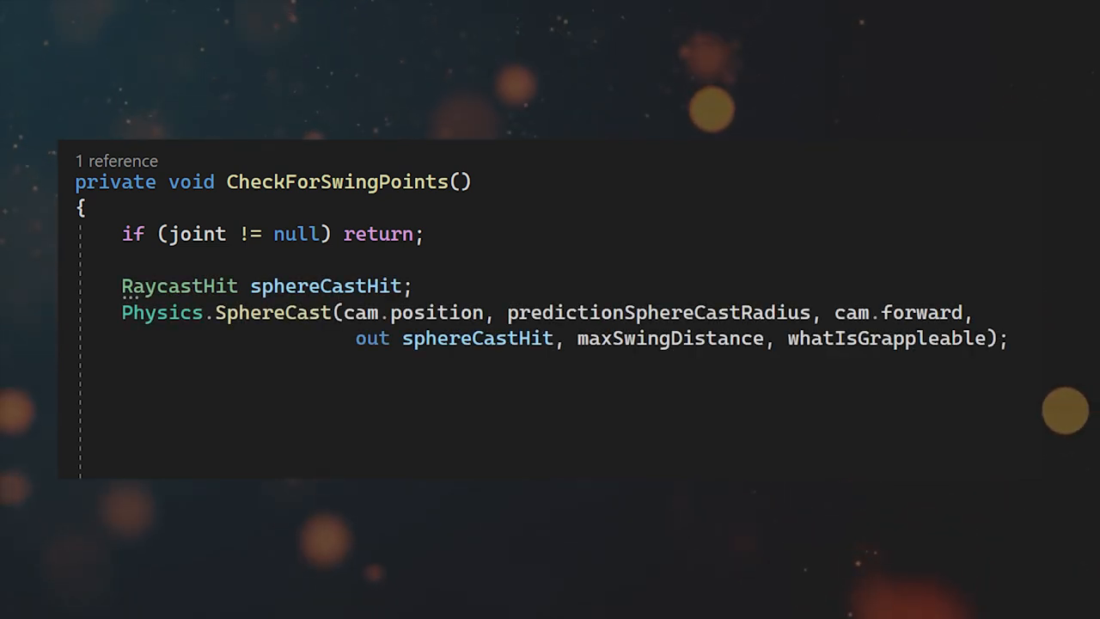
Declare raycastHit and choose predictionHit from the raycast or sphere-cast hit
{"action": "type", "text": "RaycastHit raycastHit;"}
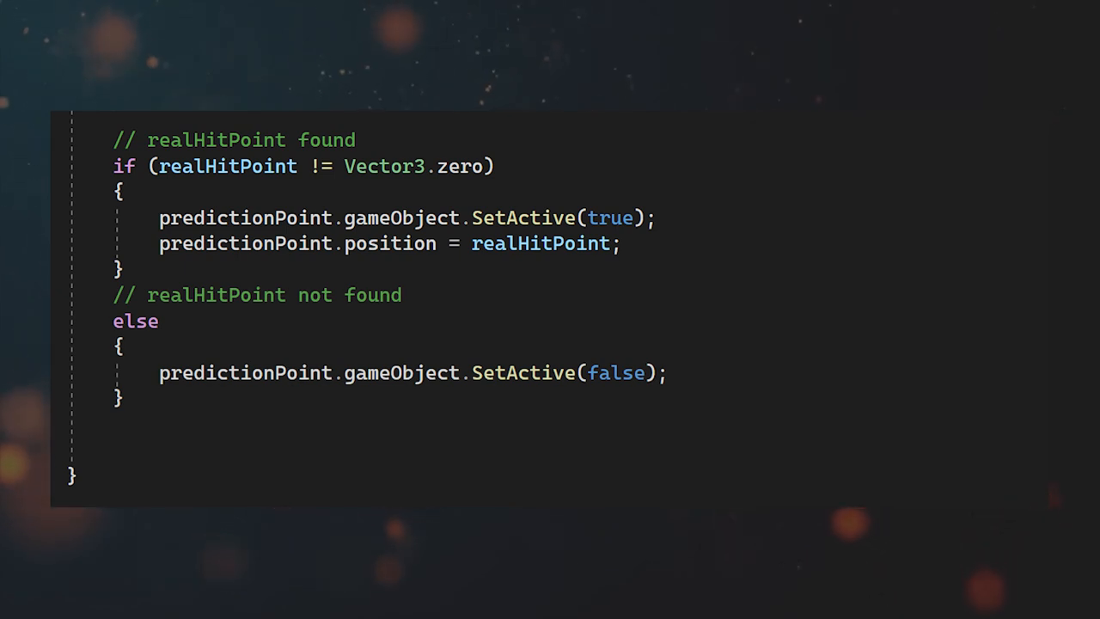
{"action": "type", "text": "predictionHit = raycastHit.point == Vector3.zero ? sphereCastHit : raycastHit;"}
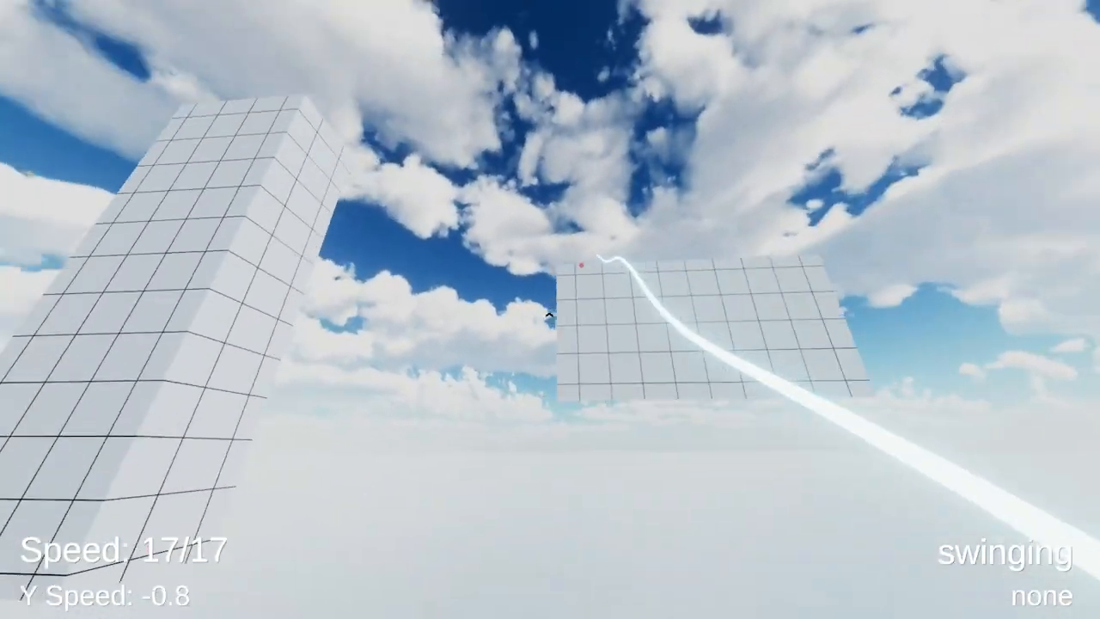
{"action": "mouse_move", "coordinate": [550, 309]}
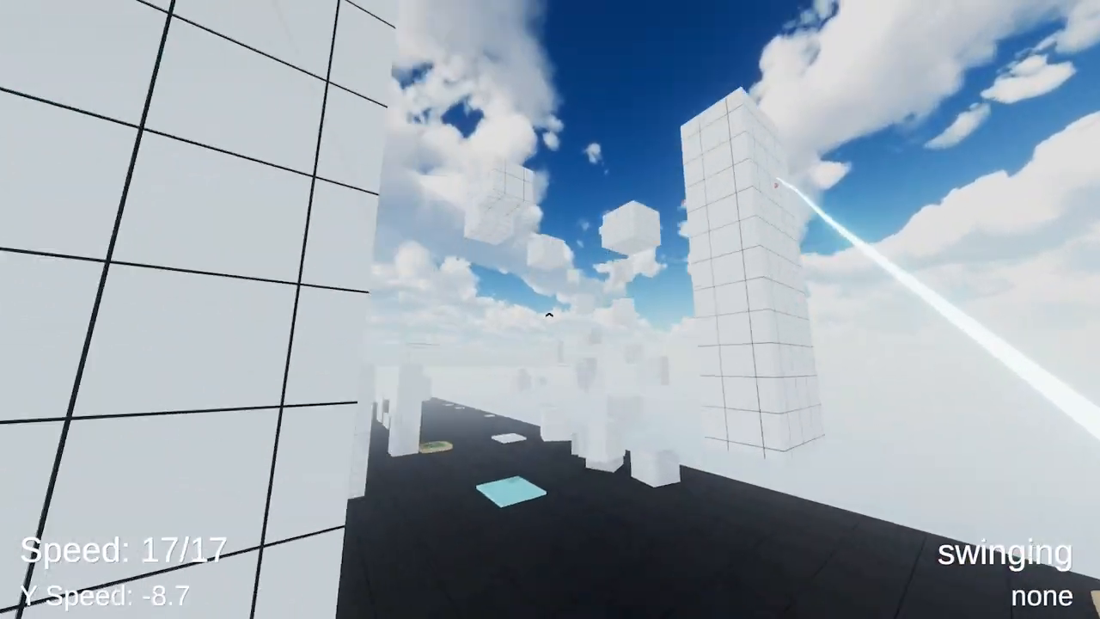